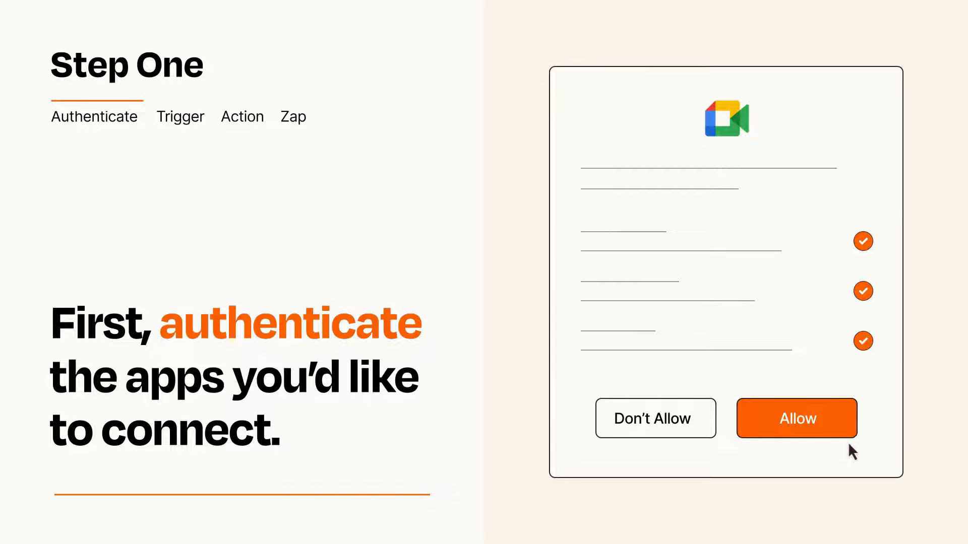
- Grant Google Meet access to the Zapier account
{"action": "left_click", "coordinate": [796, 419]}
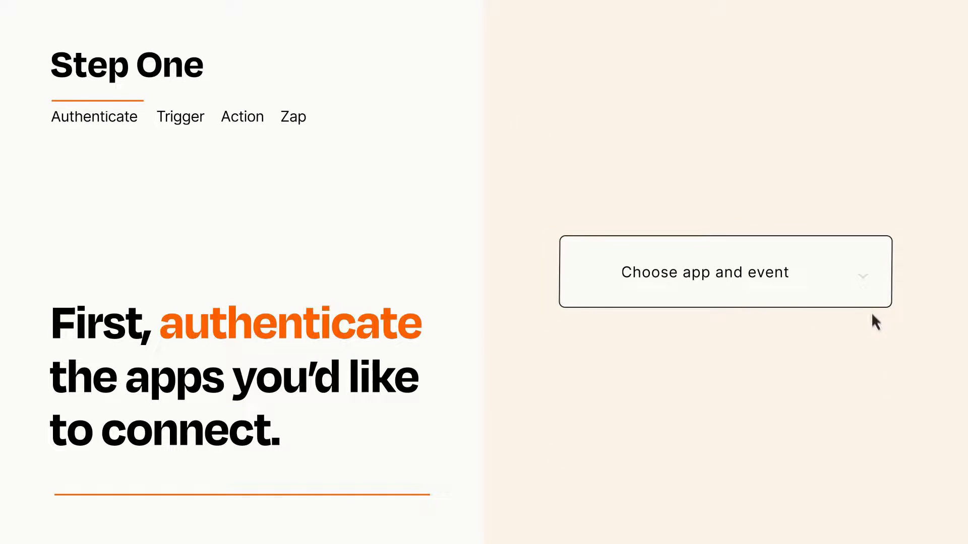
- Set Appointment Booked as the Zap's trigger event
{"action": "left_click", "coordinate": [725, 272]}
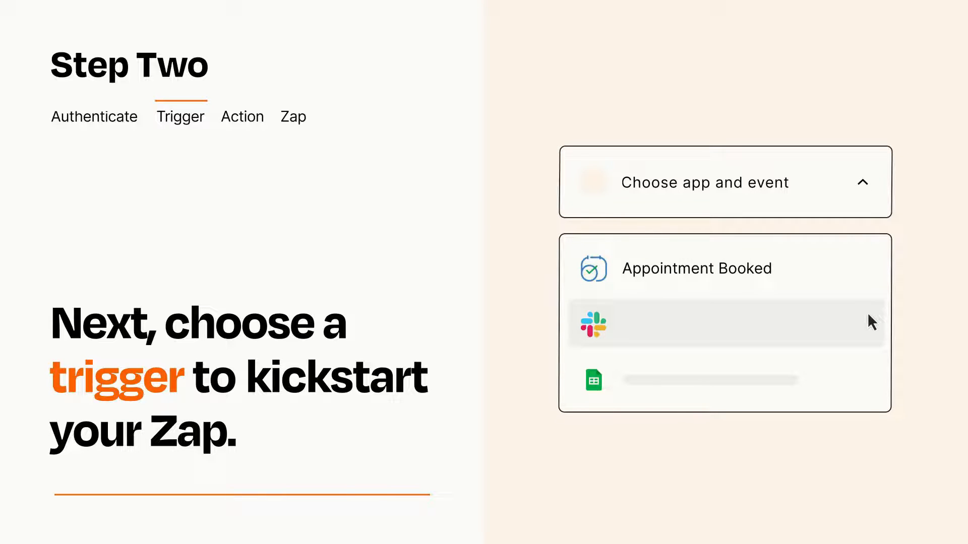
{"action": "mouse_move", "coordinate": [870, 385]}
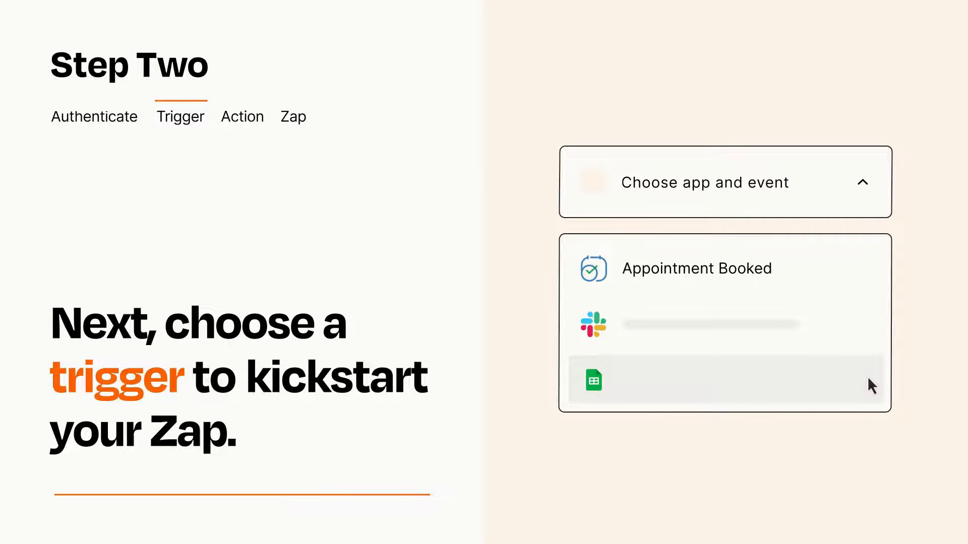
{"action": "mouse_move", "coordinate": [872, 275]}
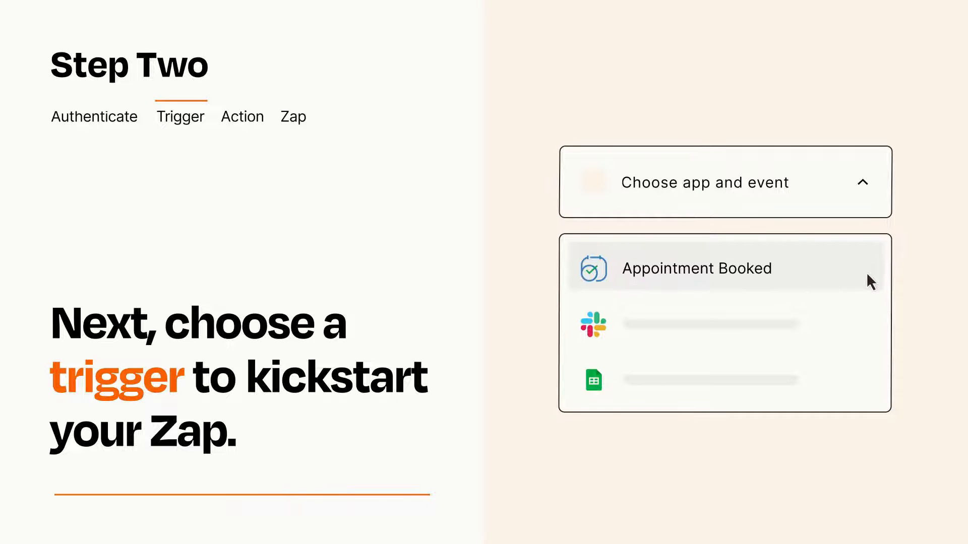
{"action": "left_click", "coordinate": [697, 268]}
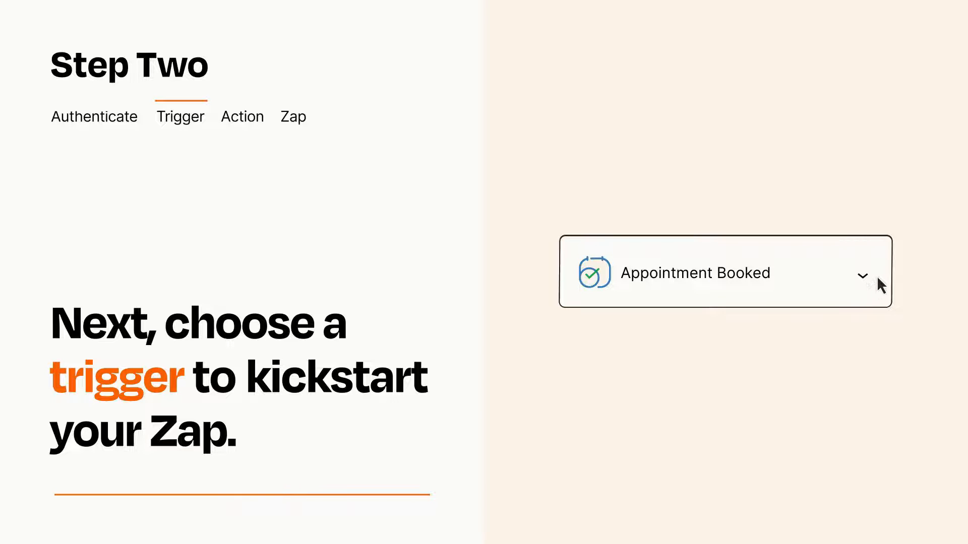
{"action": "mouse_move", "coordinate": [876, 278]}
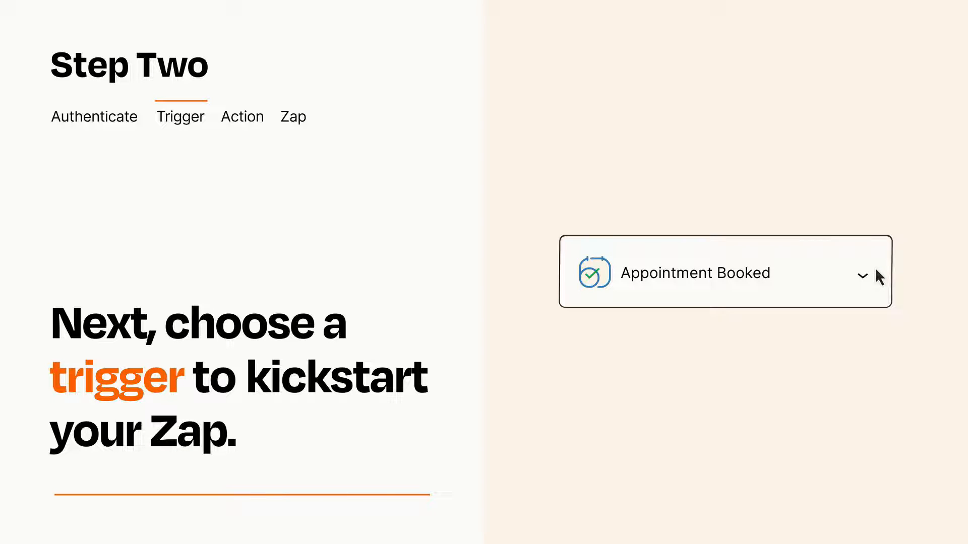
- Add an action step and set Schedule a Meeting as its event
{"action": "left_click", "coordinate": [242, 117]}
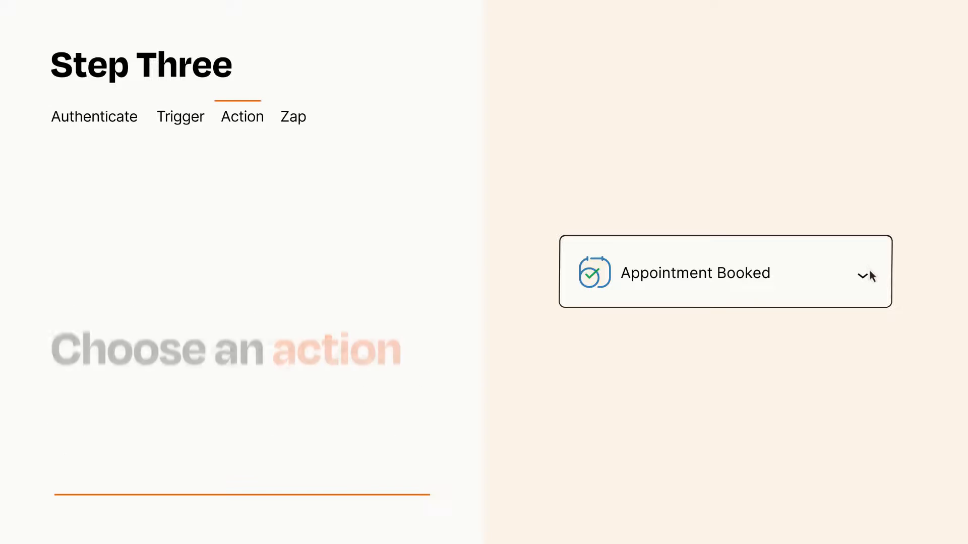
{"action": "left_click", "coordinate": [725, 272]}
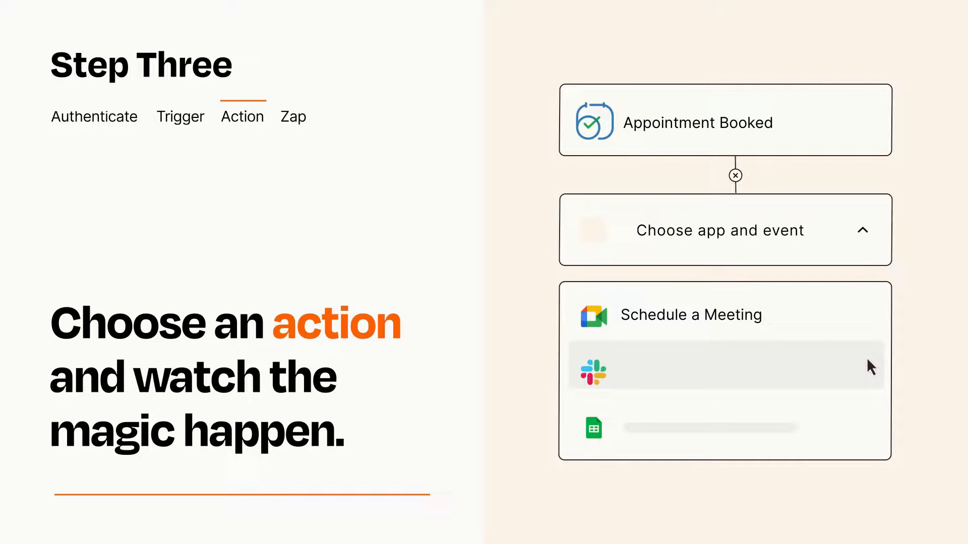
{"action": "mouse_move", "coordinate": [869, 432]}
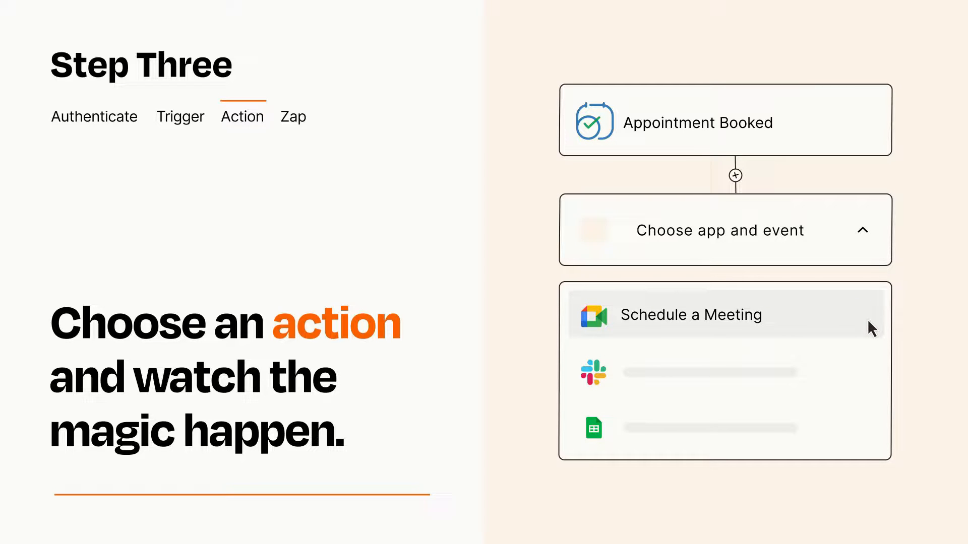
{"action": "left_click", "coordinate": [689, 315]}
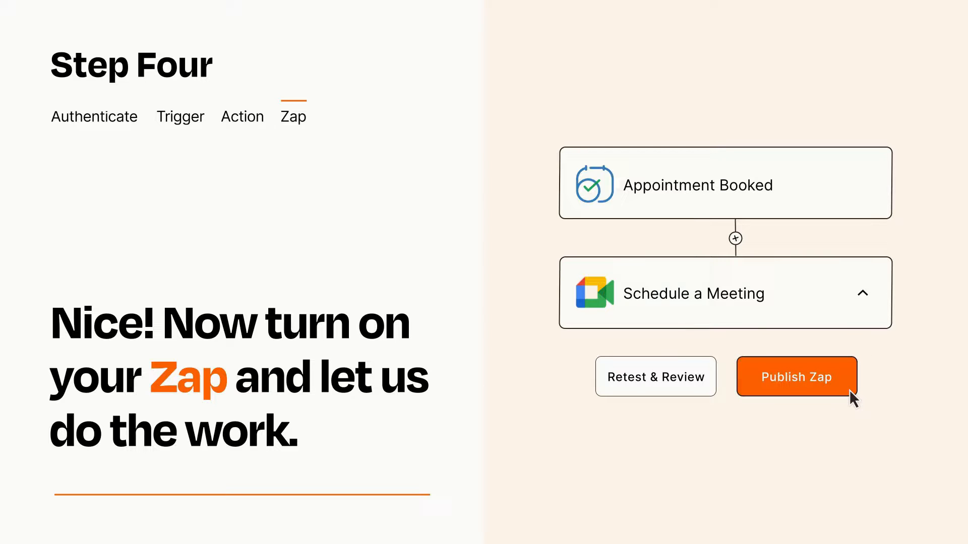
- Publish the finished Appointment Booked to Schedule a Meeting Zap
{"action": "left_click", "coordinate": [795, 376]}
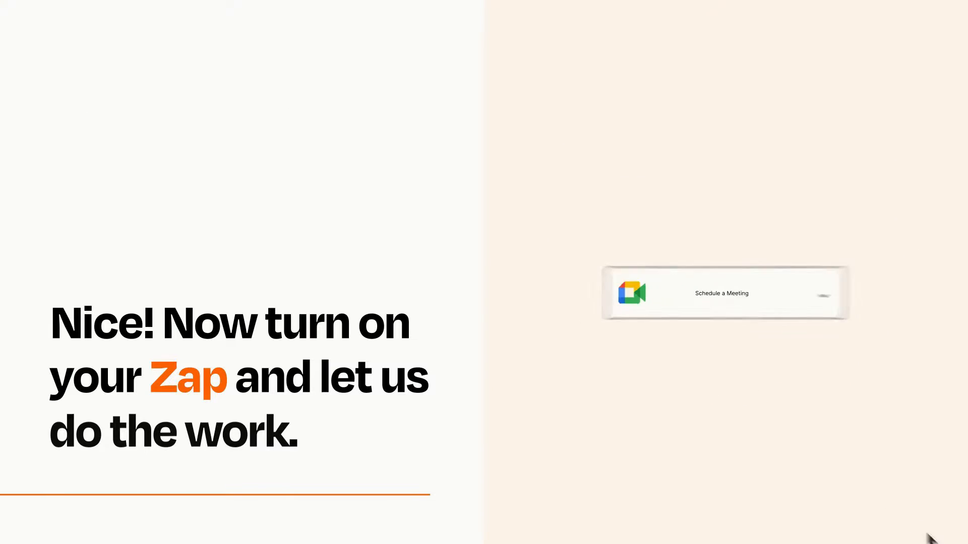